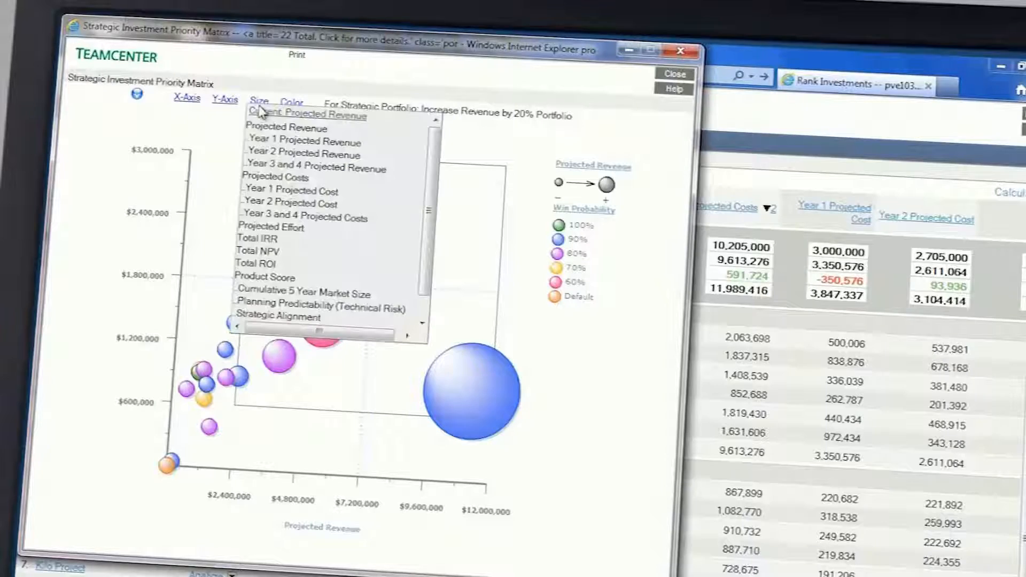
# Choose Projected Revenue as the measure that sizes the matrix bubbles
pyautogui.click(292, 102)
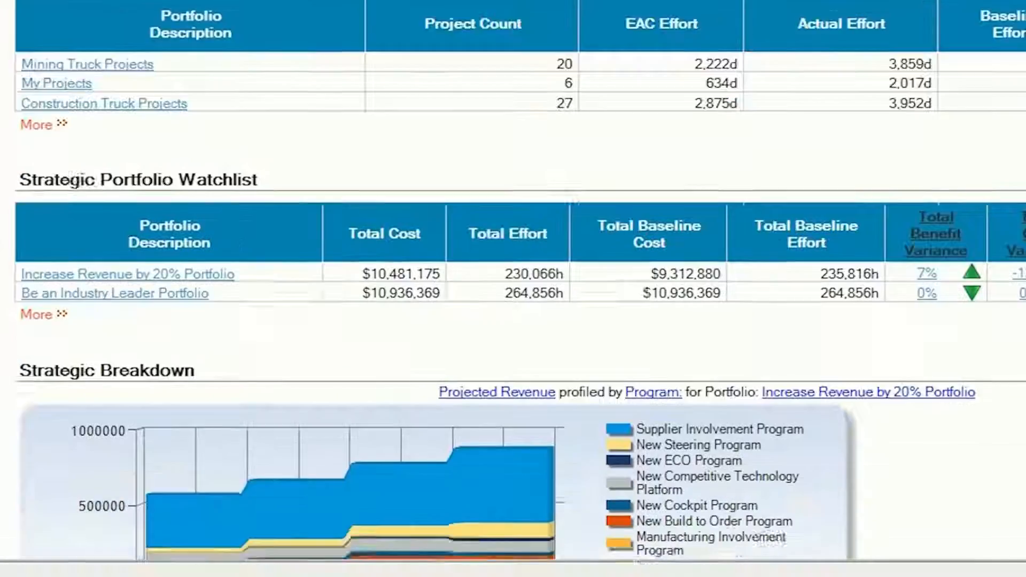
# Scroll the dashboard down to the Strategic Portfolio Watchlist and Strategic Breakdown chart
pyautogui.scroll(-3)
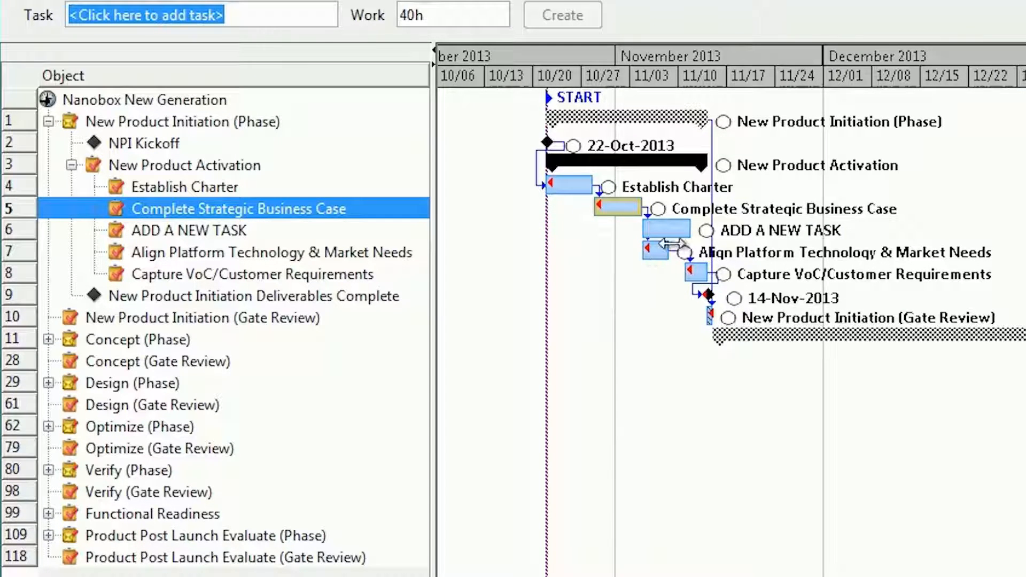
# Select a task row in the Nanobox New Generation schedule Gantt view
pyautogui.click(189, 230)
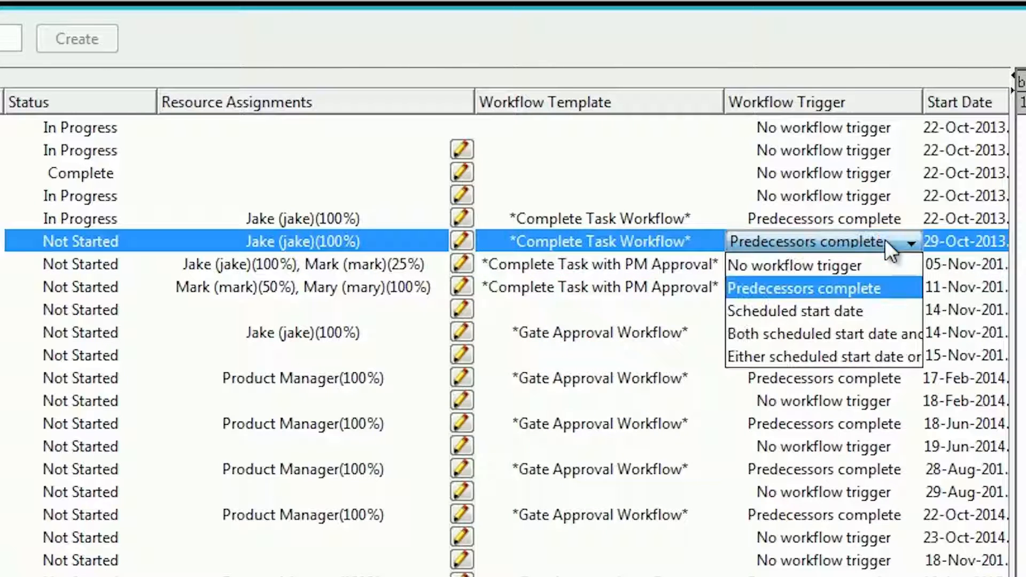
pyautogui.moveTo(823, 356)
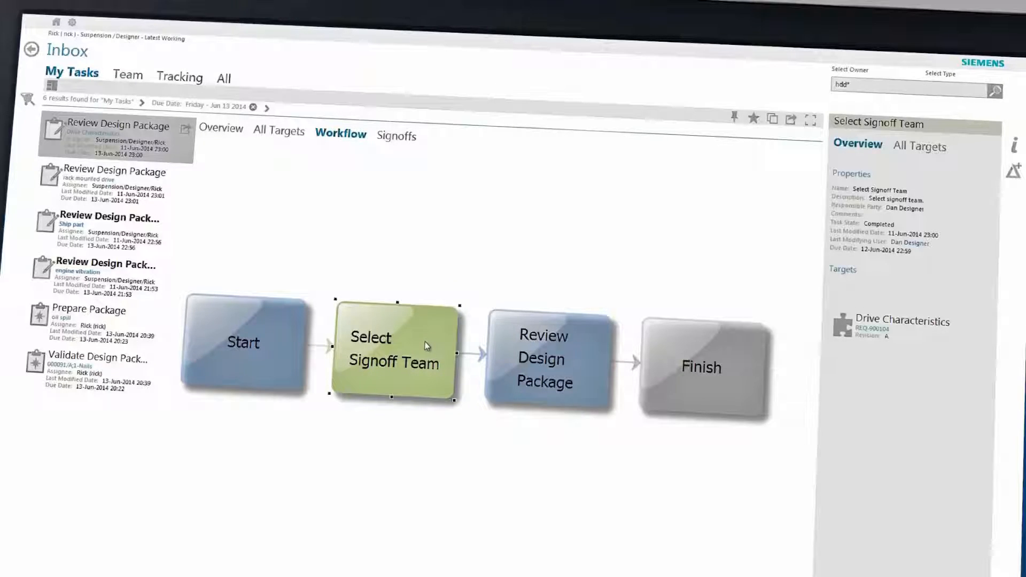
pyautogui.moveTo(290, 339)
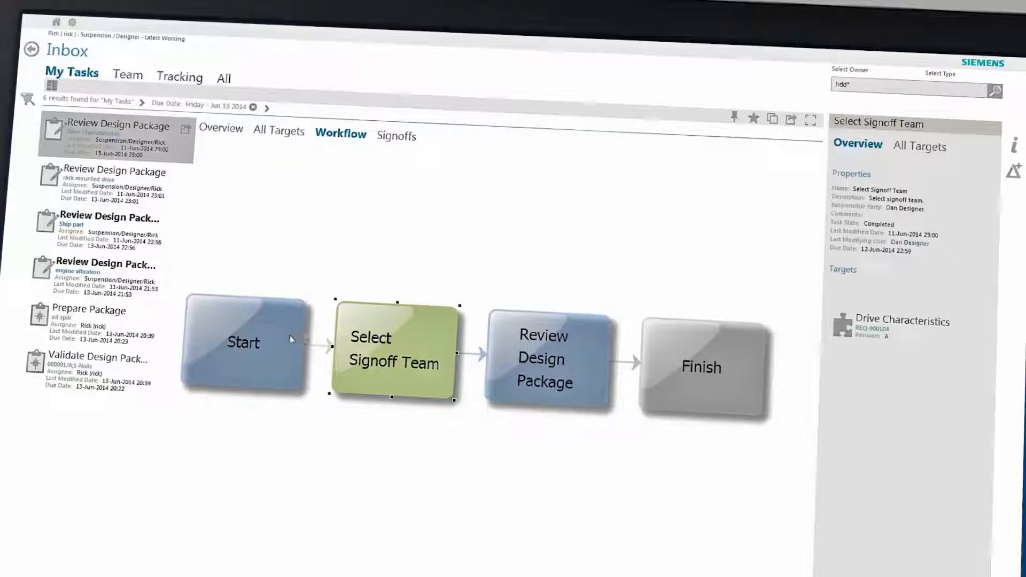
# Review the Start workflow step and signoffs, then bring up the Perform Task decision panel
pyautogui.click(243, 342)
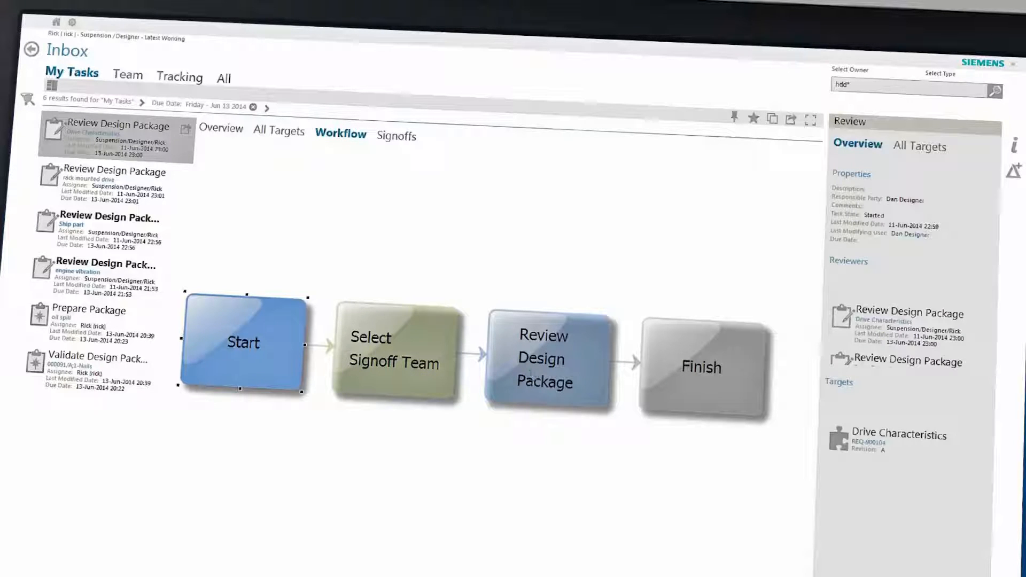
pyautogui.click(393, 136)
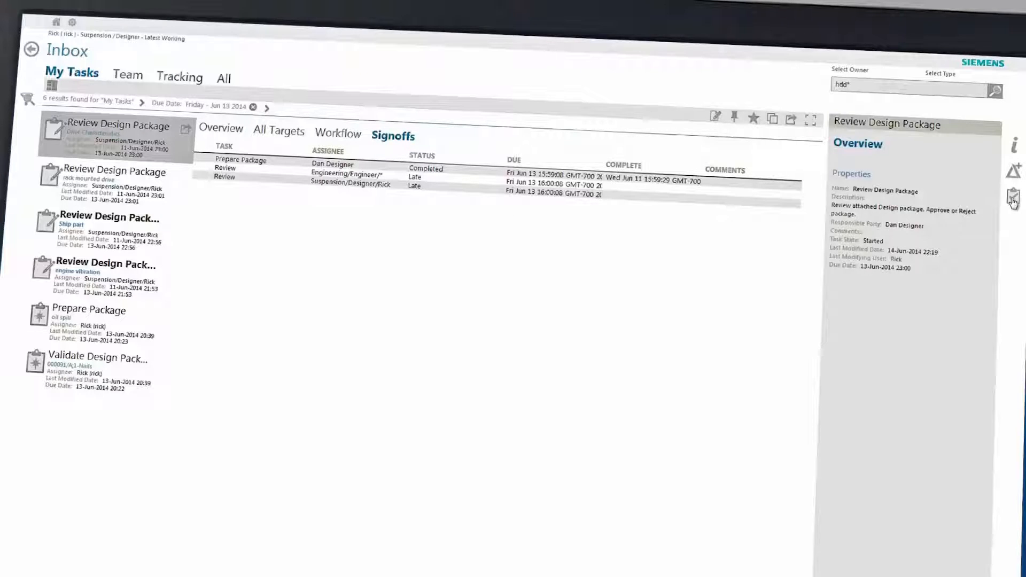
pyautogui.click(1013, 196)
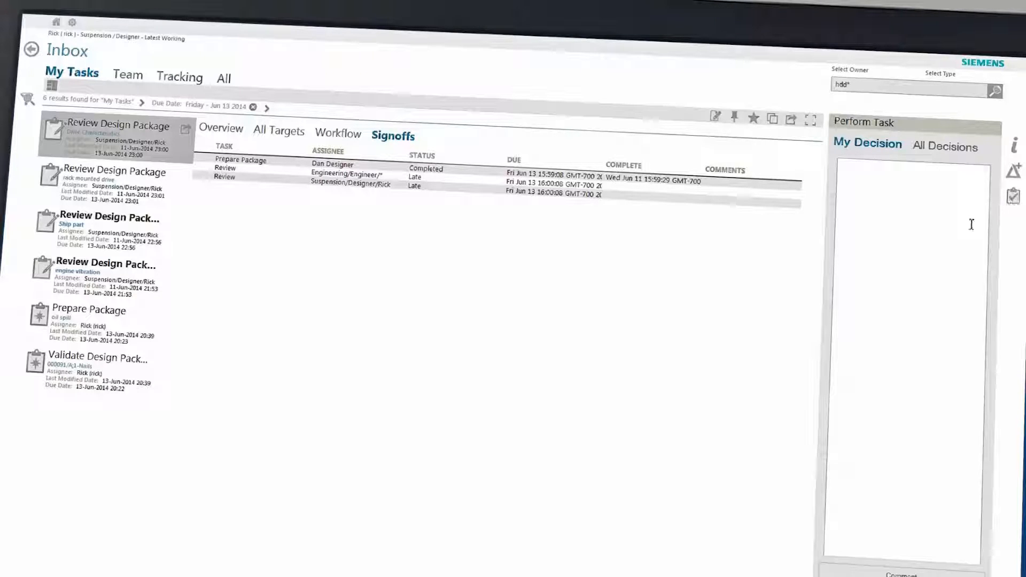